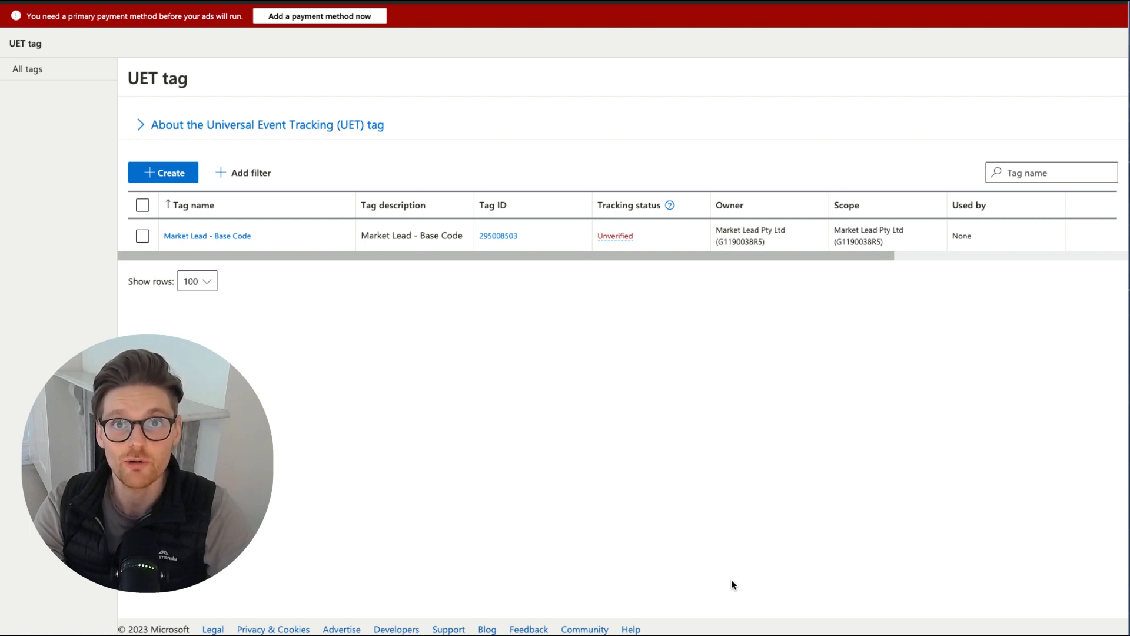
{"action": "mouse_move", "coordinate": [179, 34]}
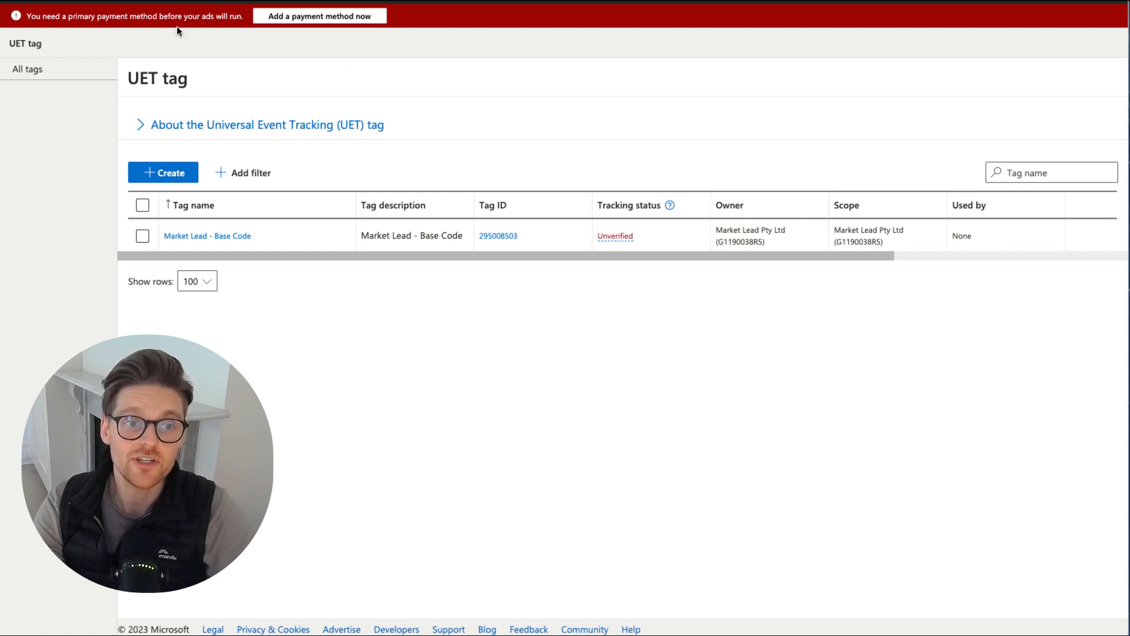
{"action": "mouse_move", "coordinate": [270, 251]}
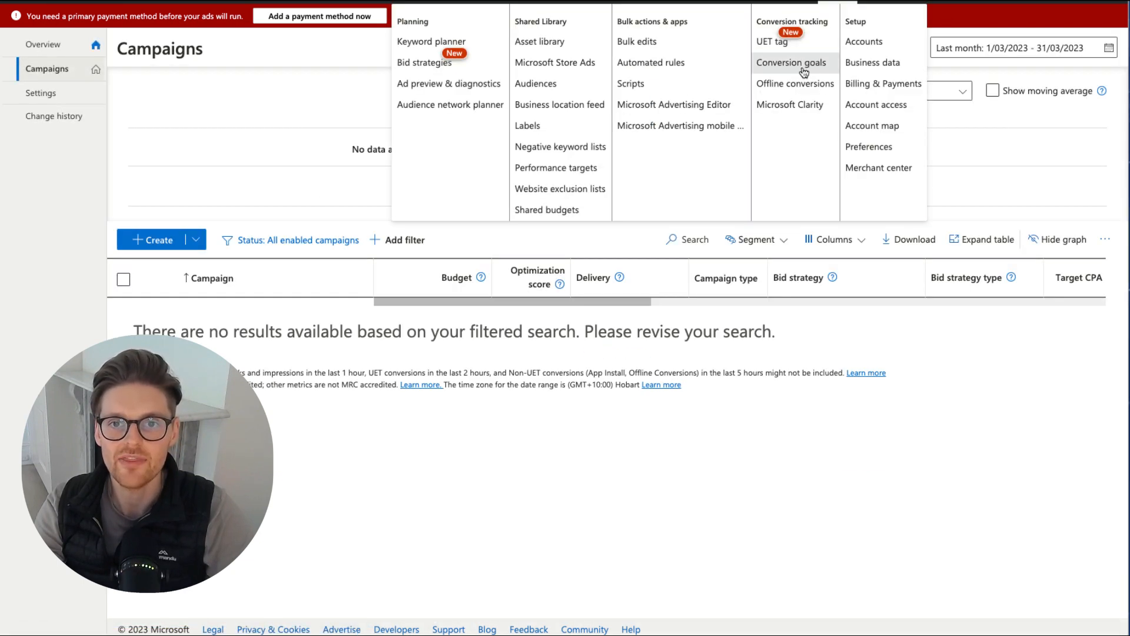
Step: Open the Conversion goals page and start creating a new conversion goal
{"action": "left_click", "coordinate": [791, 63]}
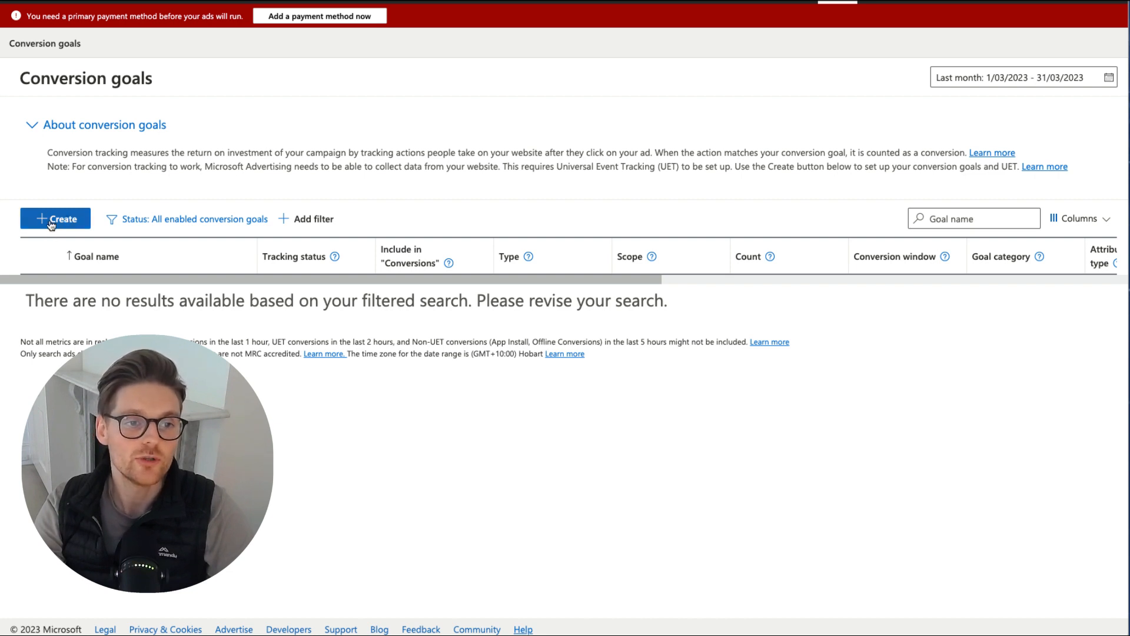
{"action": "left_click", "coordinate": [54, 218]}
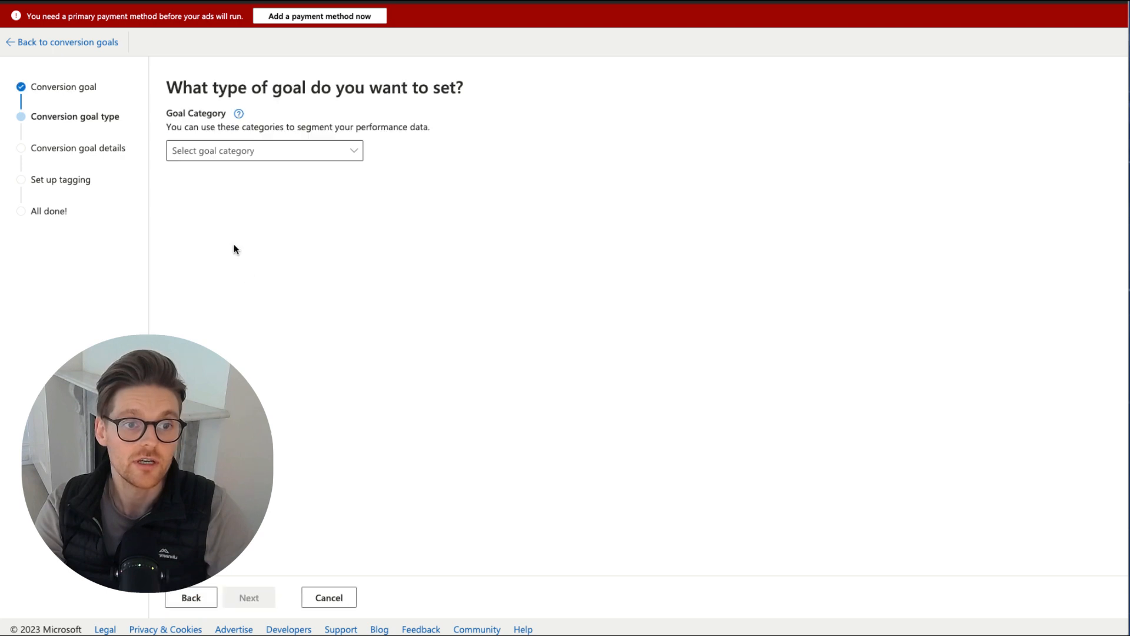
Step: Set the goal category to Submit lead form and the goal type to Destination URL
{"action": "left_click", "coordinate": [264, 151]}
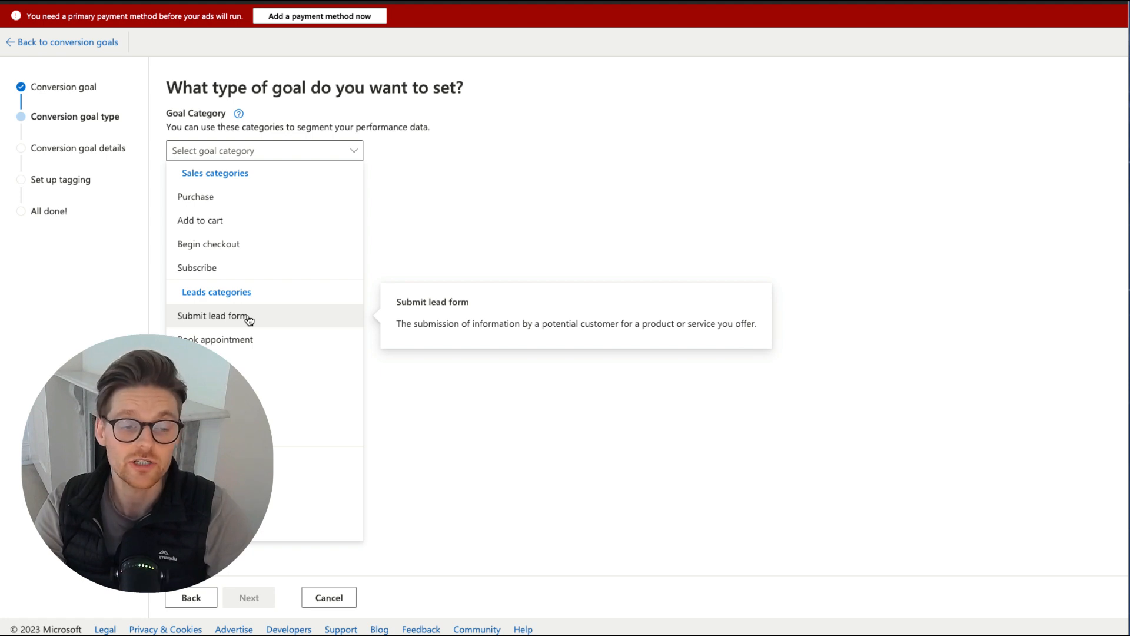
{"action": "left_click", "coordinate": [227, 316]}
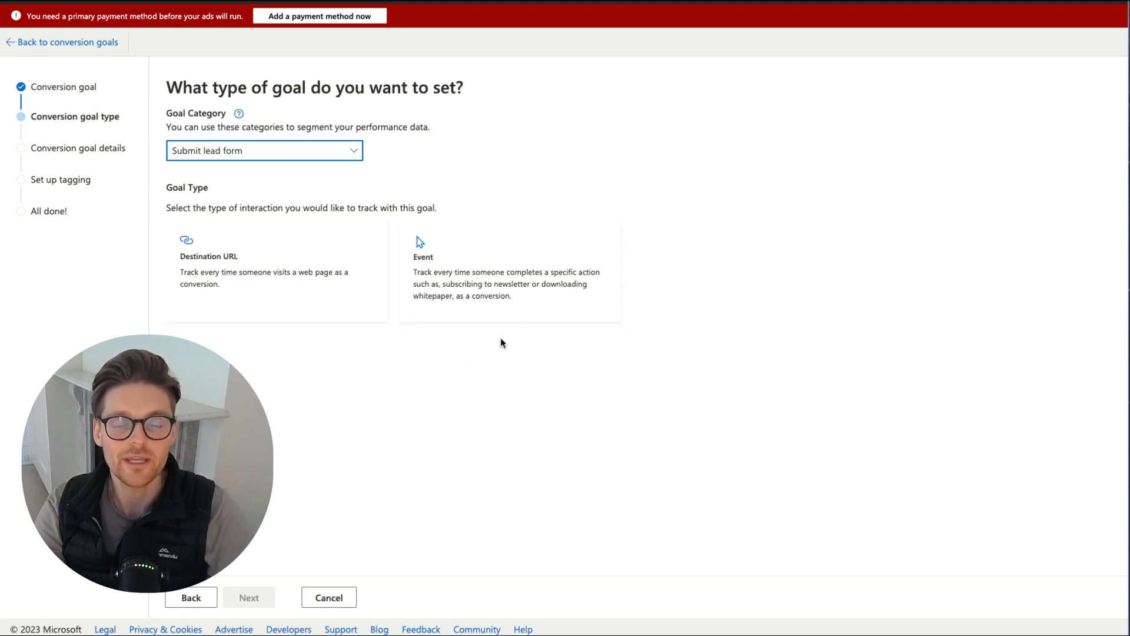
{"action": "left_click", "coordinate": [490, 252]}
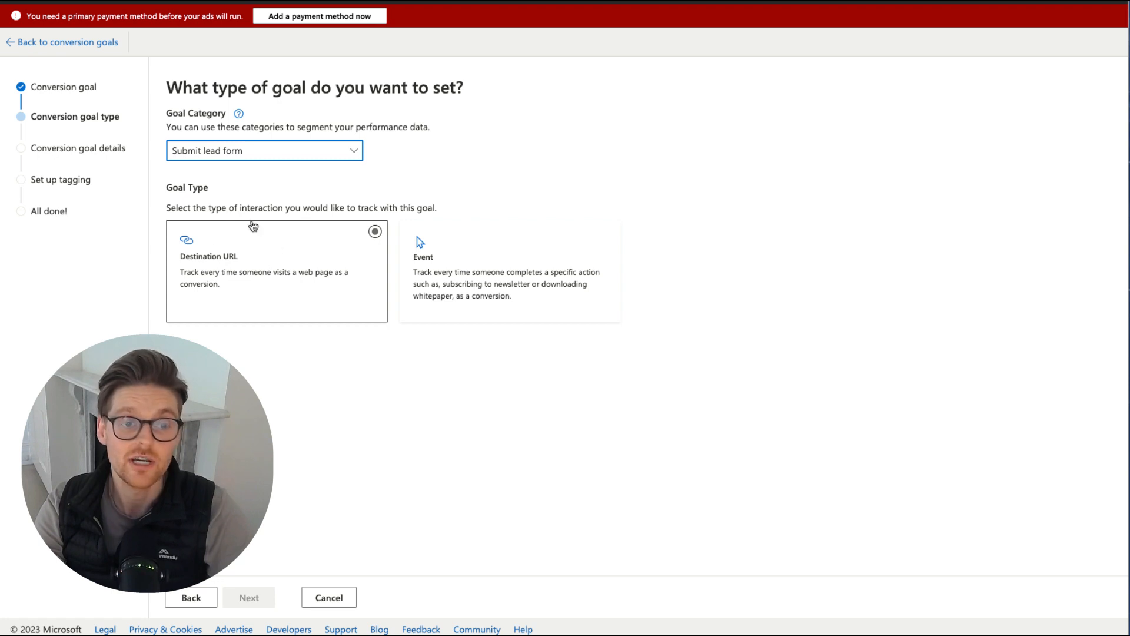
{"action": "mouse_move", "coordinate": [257, 270]}
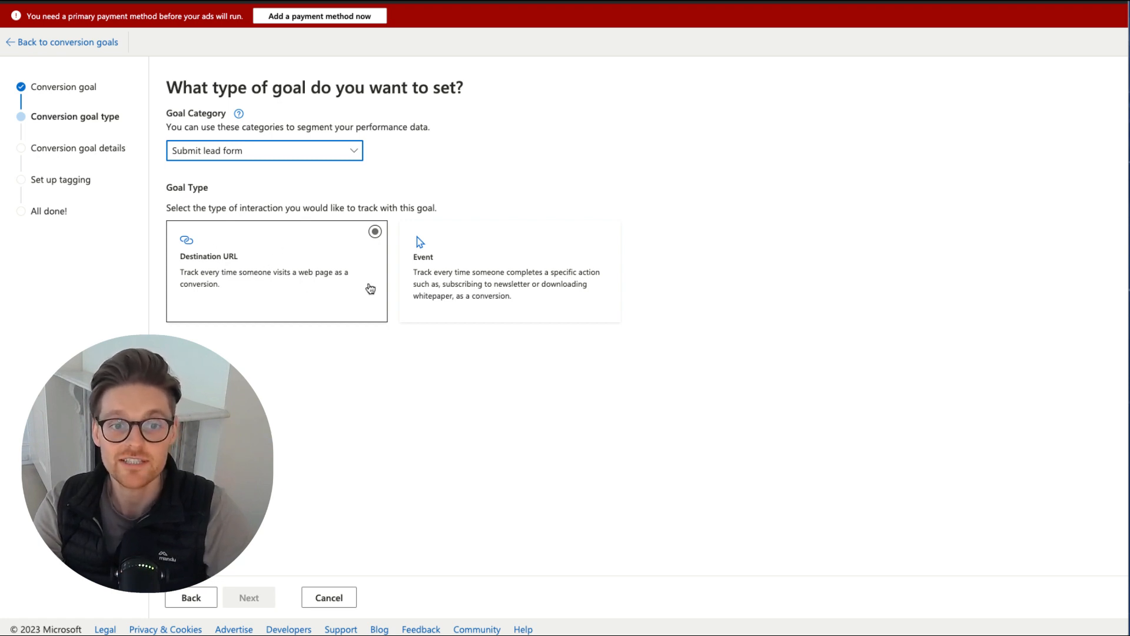
{"action": "mouse_move", "coordinate": [276, 263]}
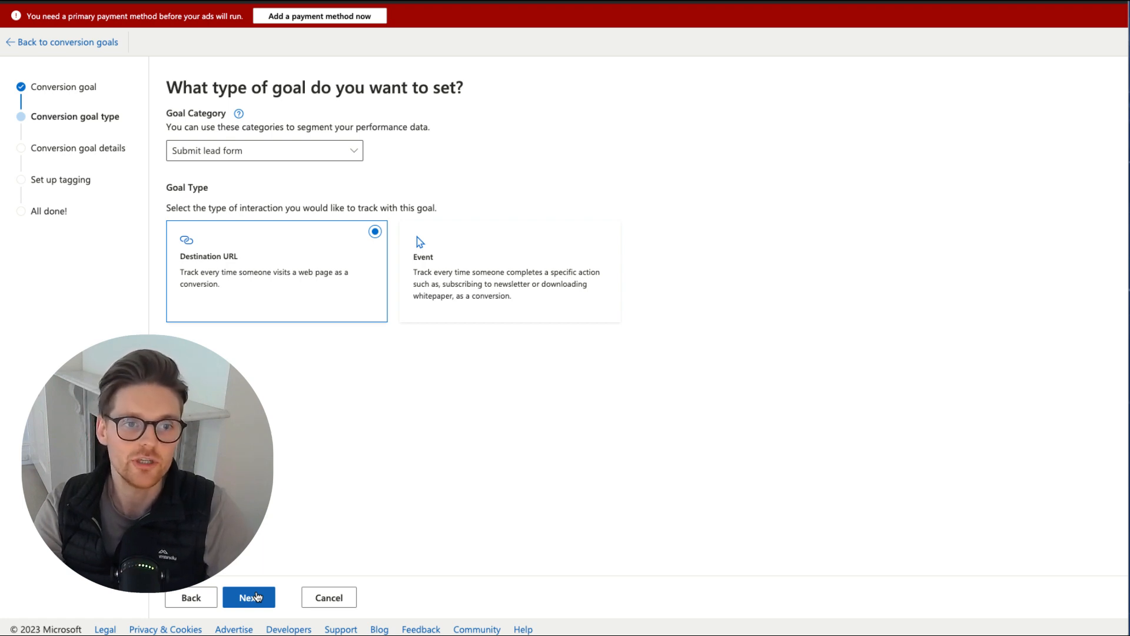
Step: Continue to the goal details and begin naming the goal 'Lead Submissi…'
{"action": "left_click", "coordinate": [248, 597]}
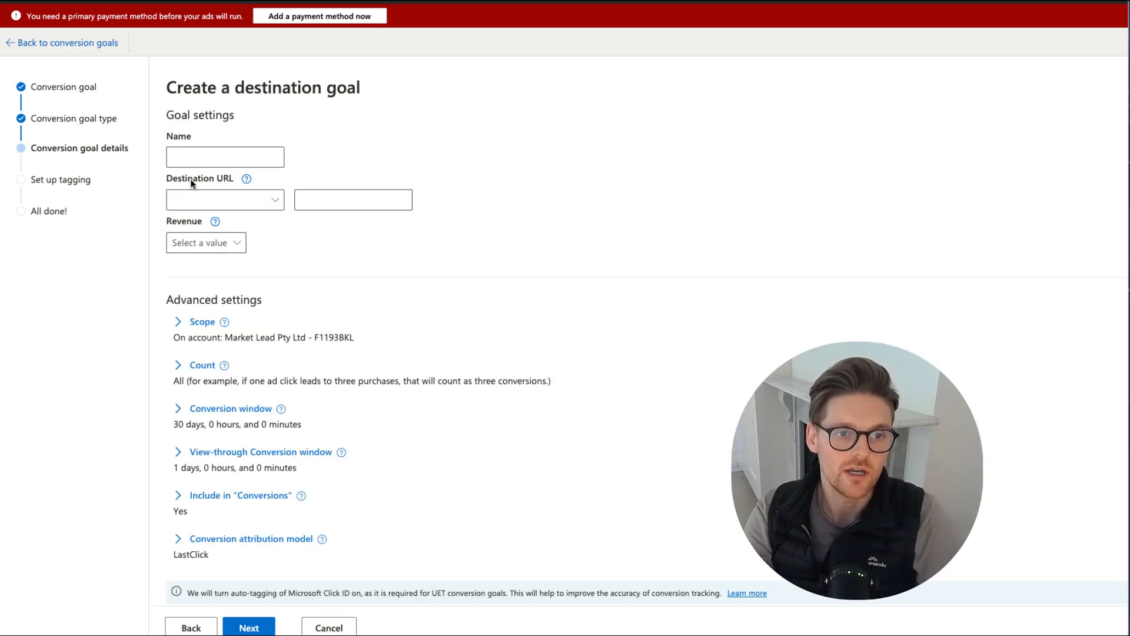
{"action": "left_click", "coordinate": [224, 156]}
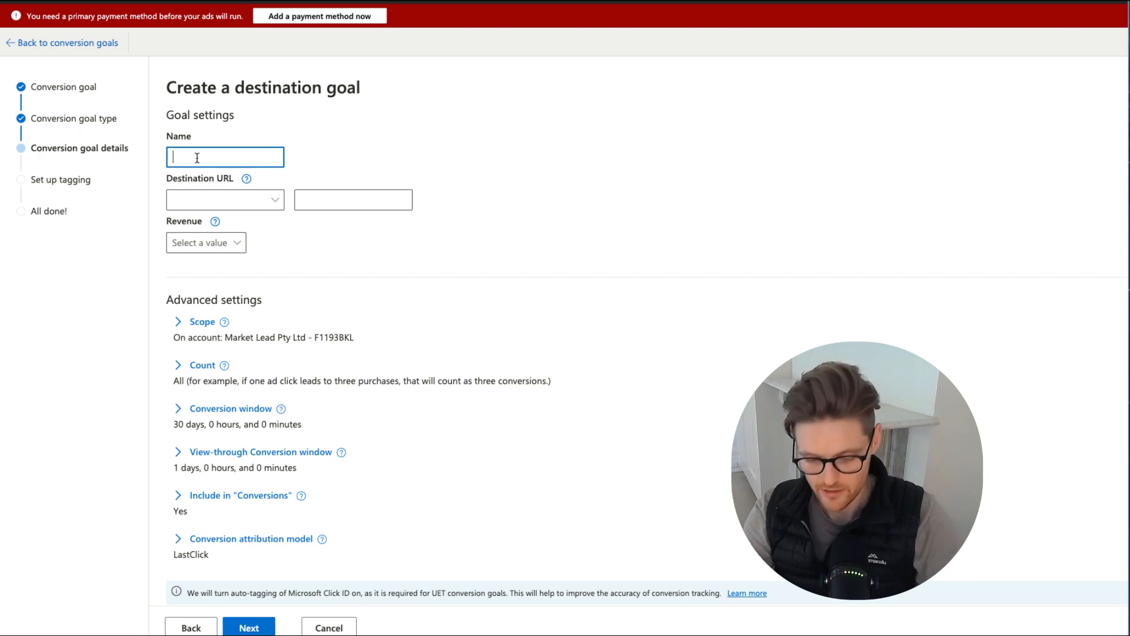
{"action": "type", "text": "Lead Submission - Desti..."}
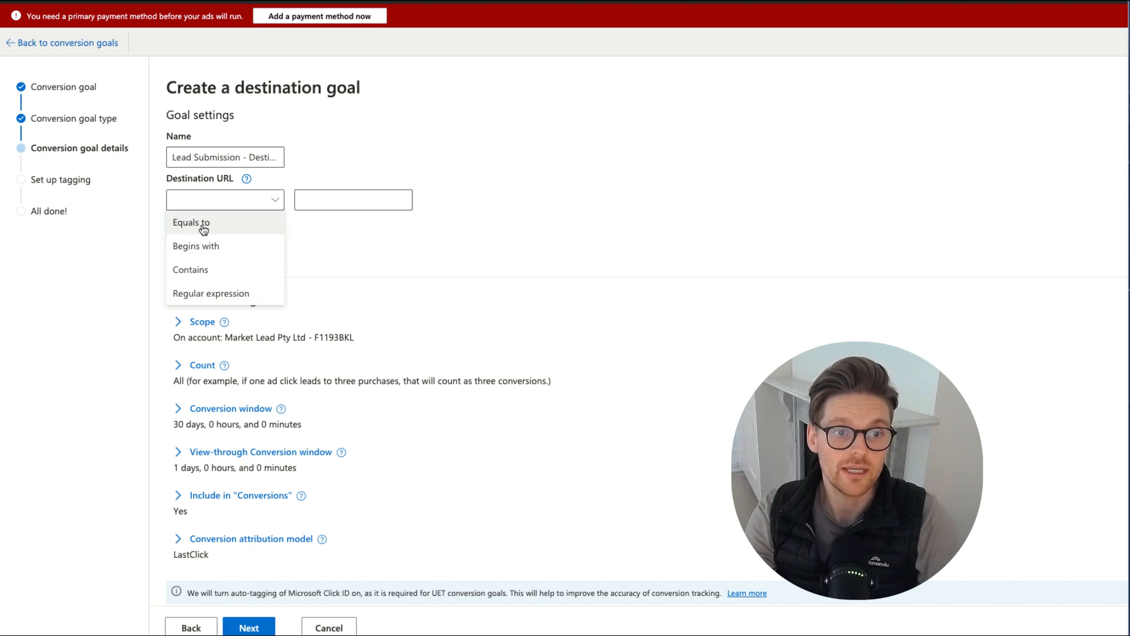
{"action": "mouse_move", "coordinate": [236, 299]}
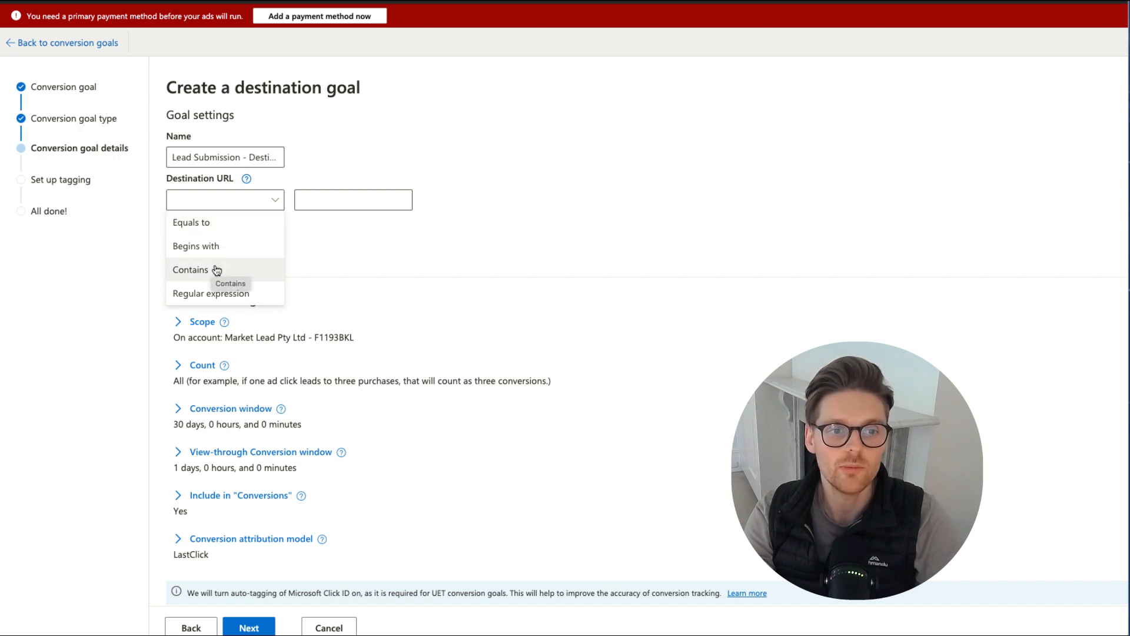
{"action": "mouse_move", "coordinate": [224, 281]}
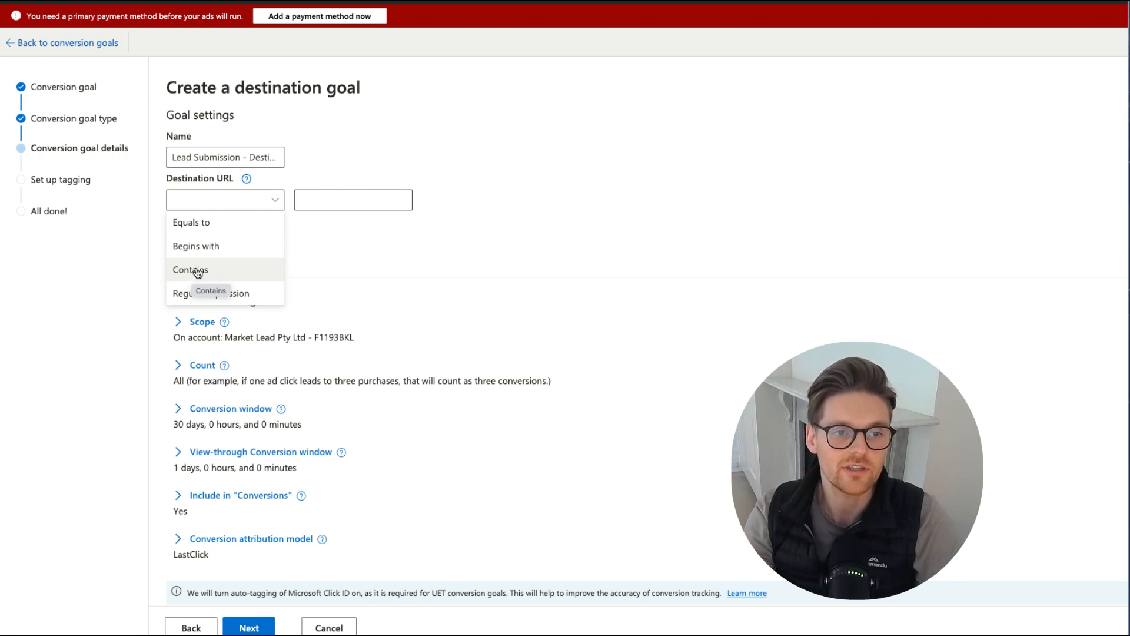
Step: Finish the goal name and set the Destination URL rule to Contains /thank-you
{"action": "type", "text": "m"}
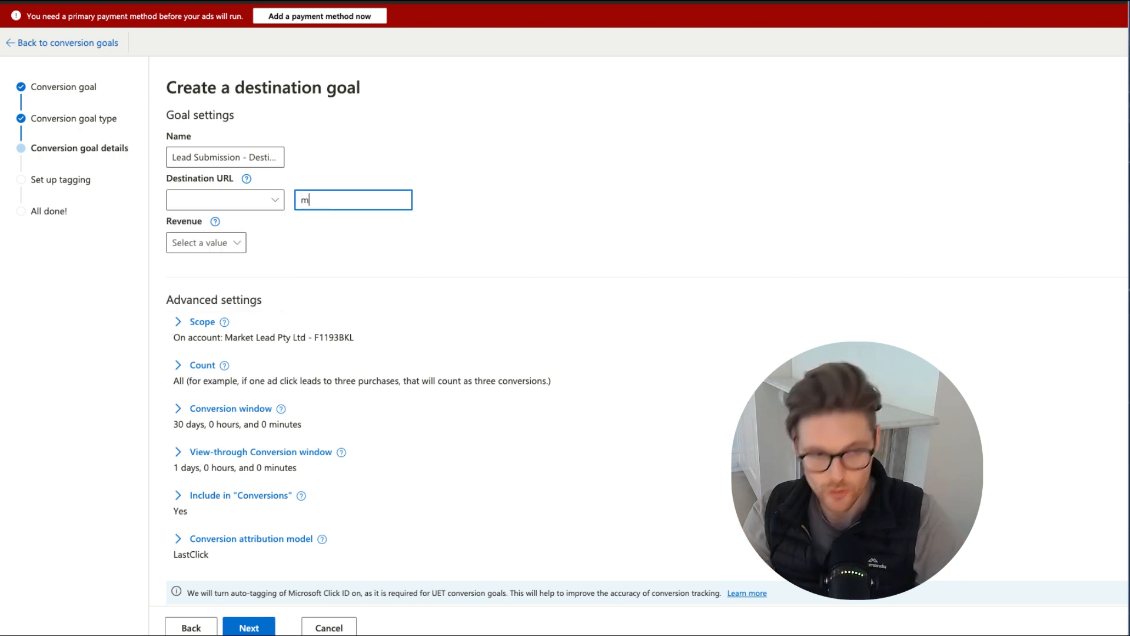
{"action": "type", "text": "arket"}
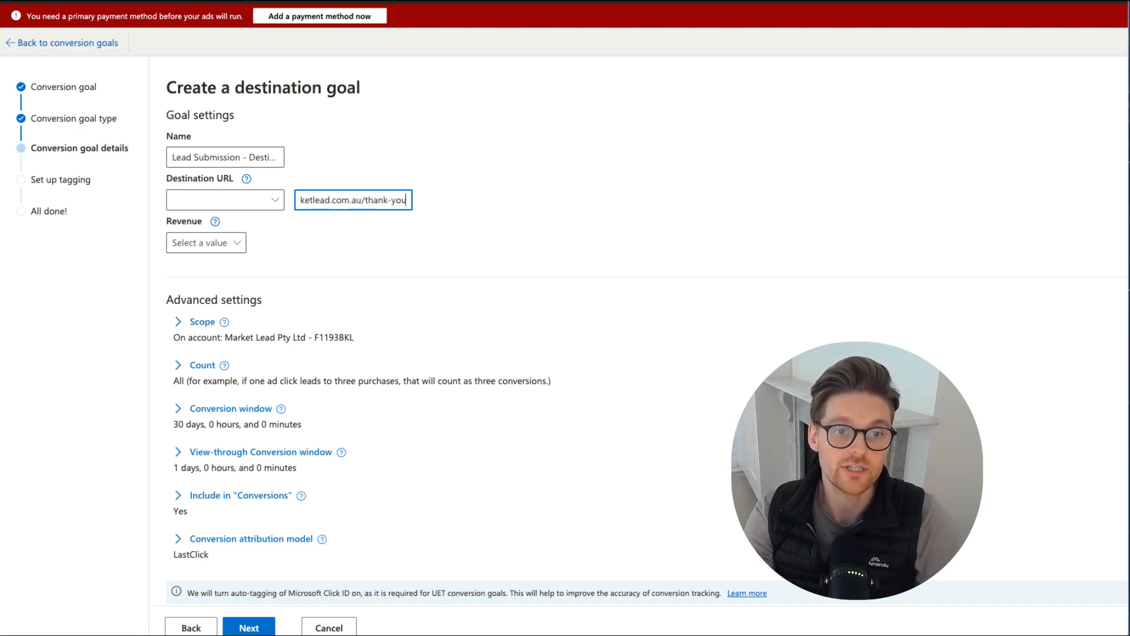
{"action": "left_click", "coordinate": [225, 199]}
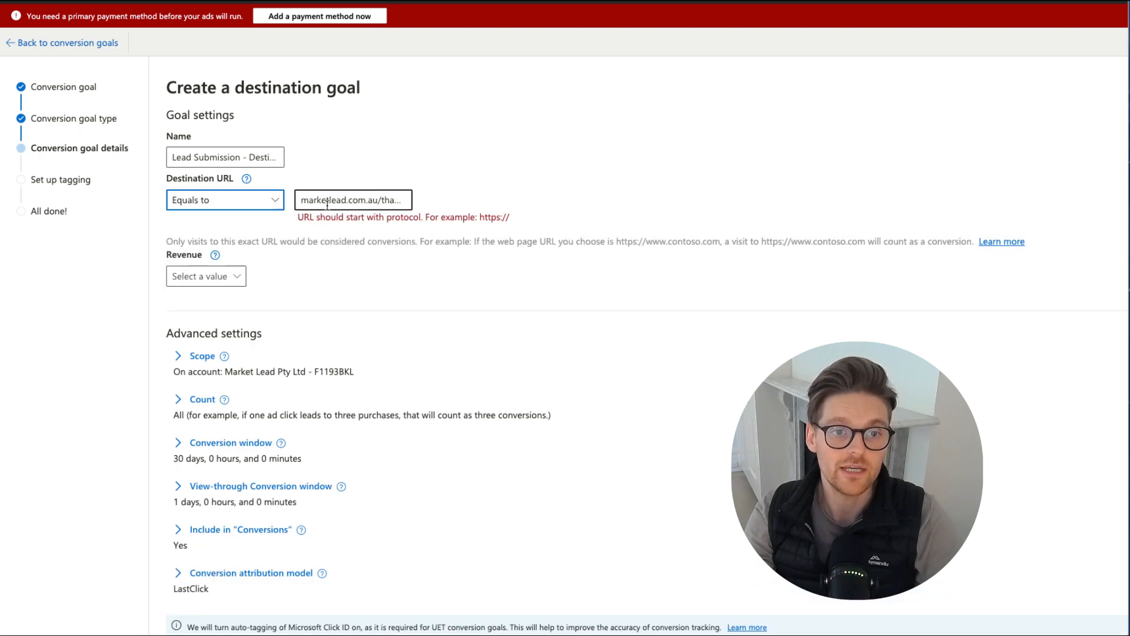
{"action": "double_click", "coordinate": [496, 217]}
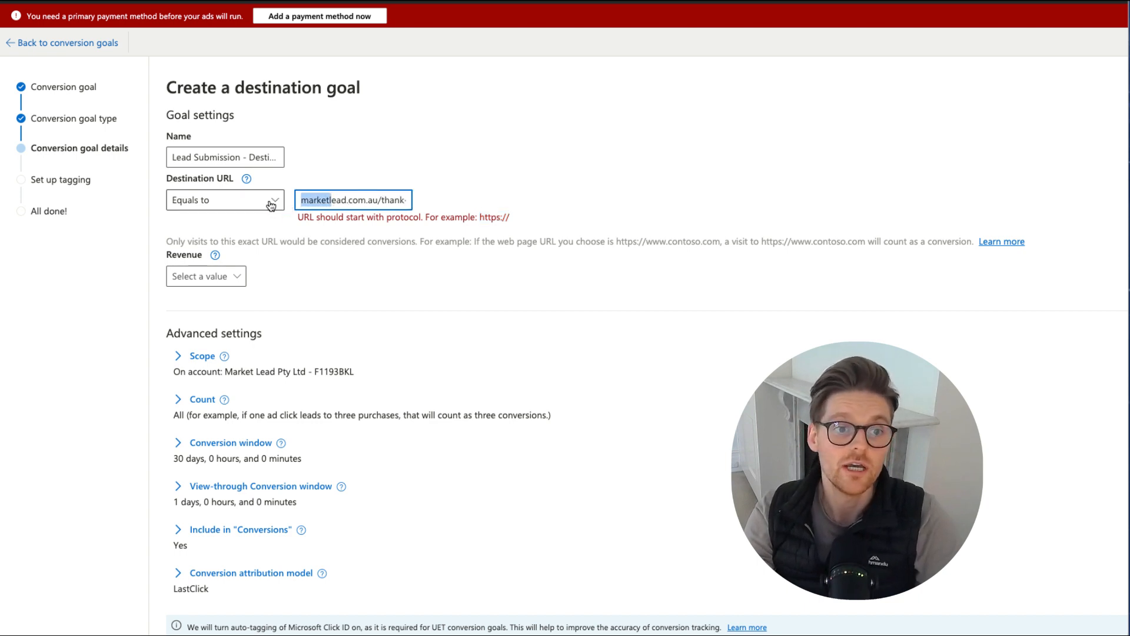
{"action": "left_click", "coordinate": [224, 200]}
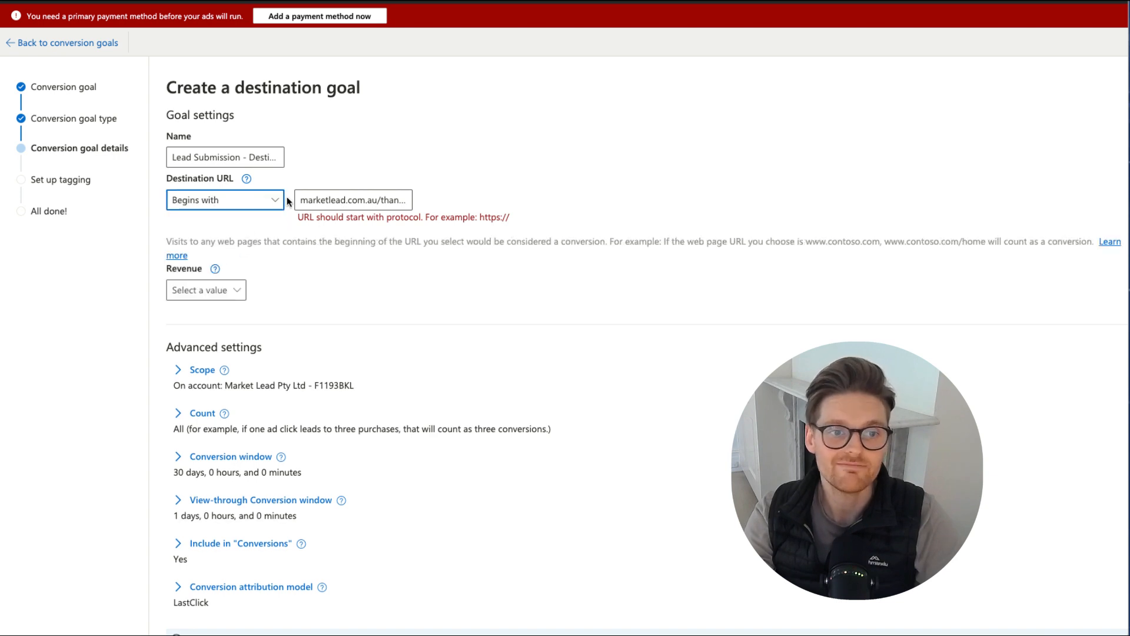
{"action": "left_click", "coordinate": [224, 199]}
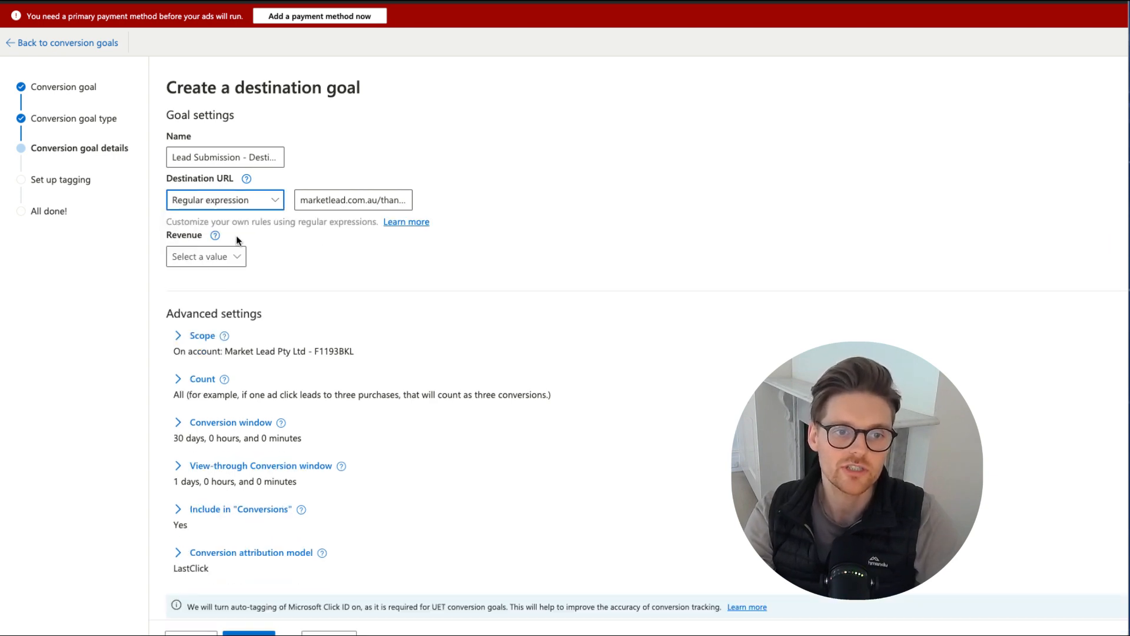
{"action": "left_click", "coordinate": [225, 199]}
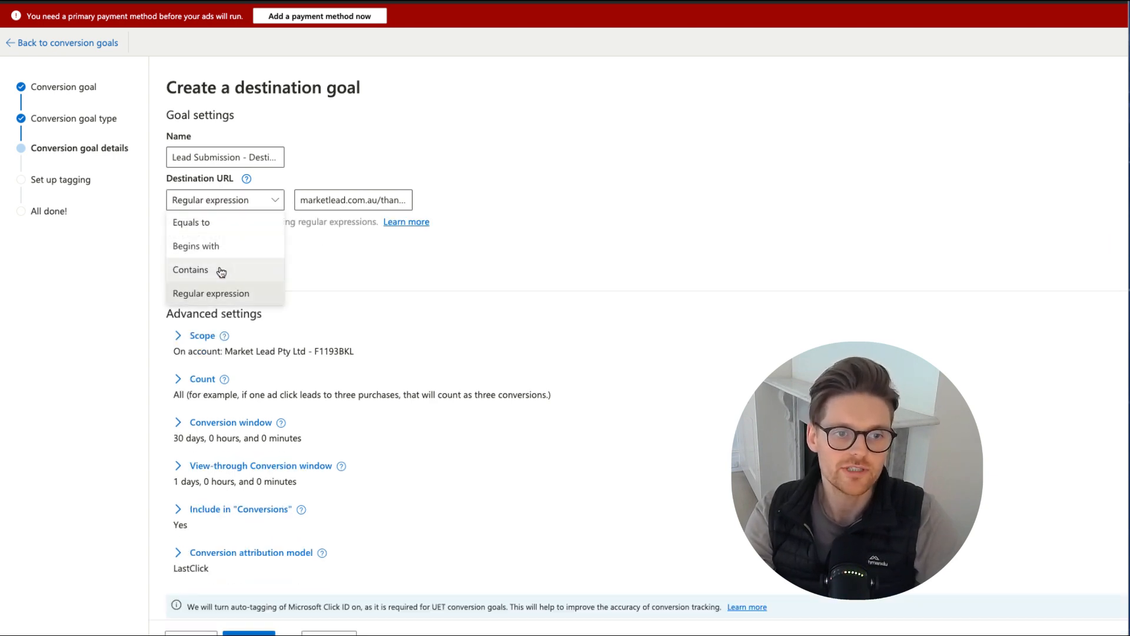
{"action": "left_click", "coordinate": [190, 270]}
{"action": "type", "text": "thank"}
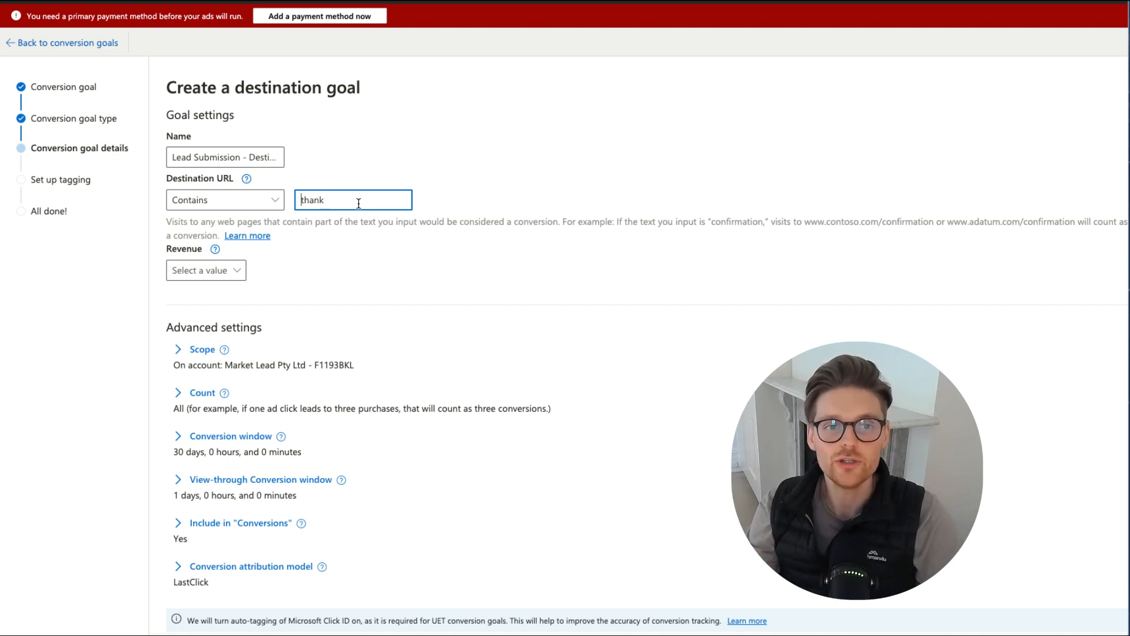
{"action": "double_click", "coordinate": [312, 199]}
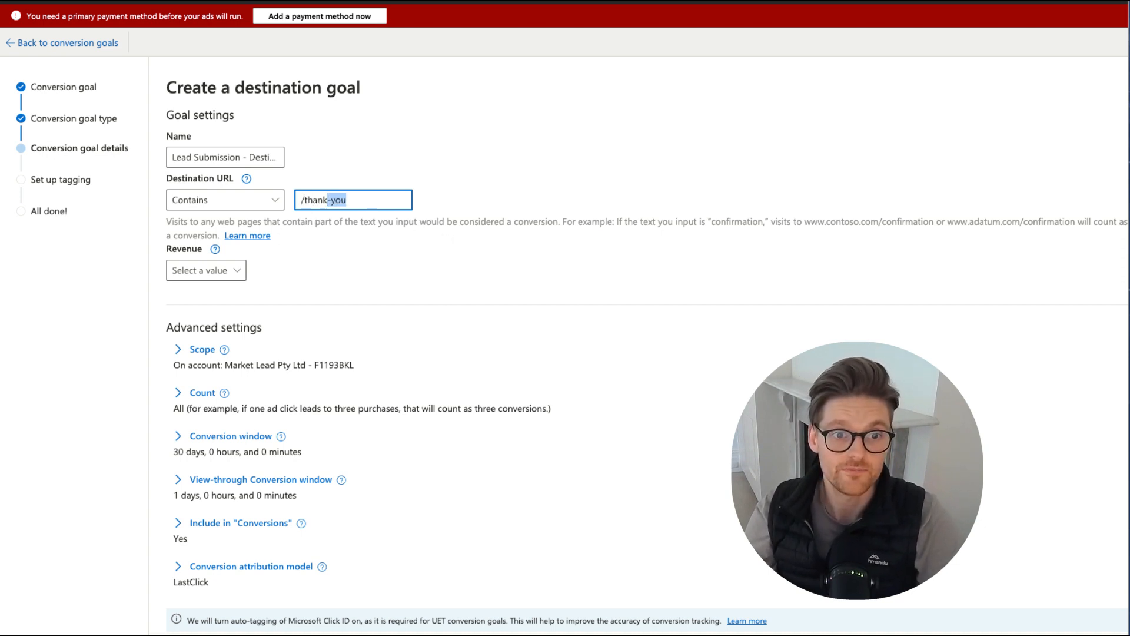
Step: Assign no revenue value and count only unique conversions
{"action": "left_click", "coordinate": [206, 271]}
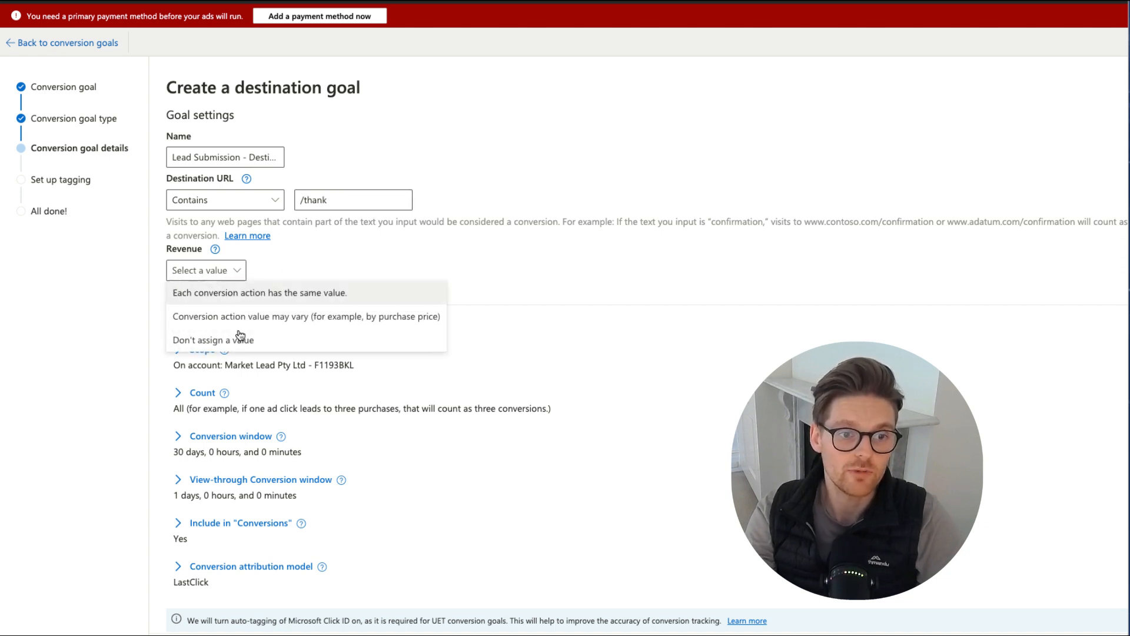
{"action": "left_click", "coordinate": [213, 340]}
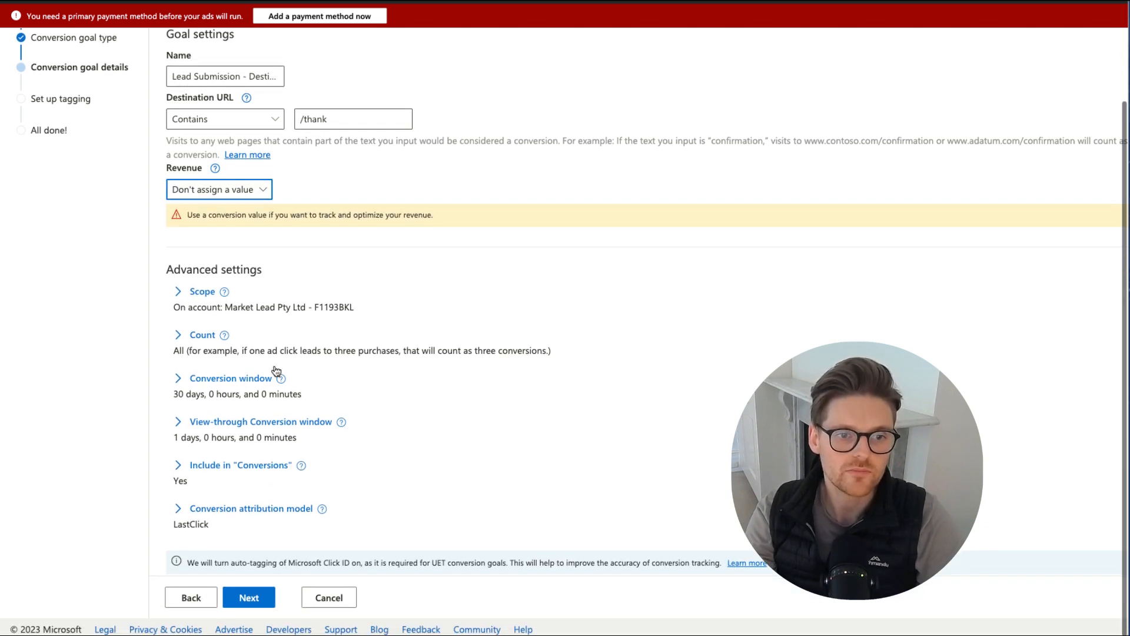
{"action": "left_click", "coordinate": [202, 334]}
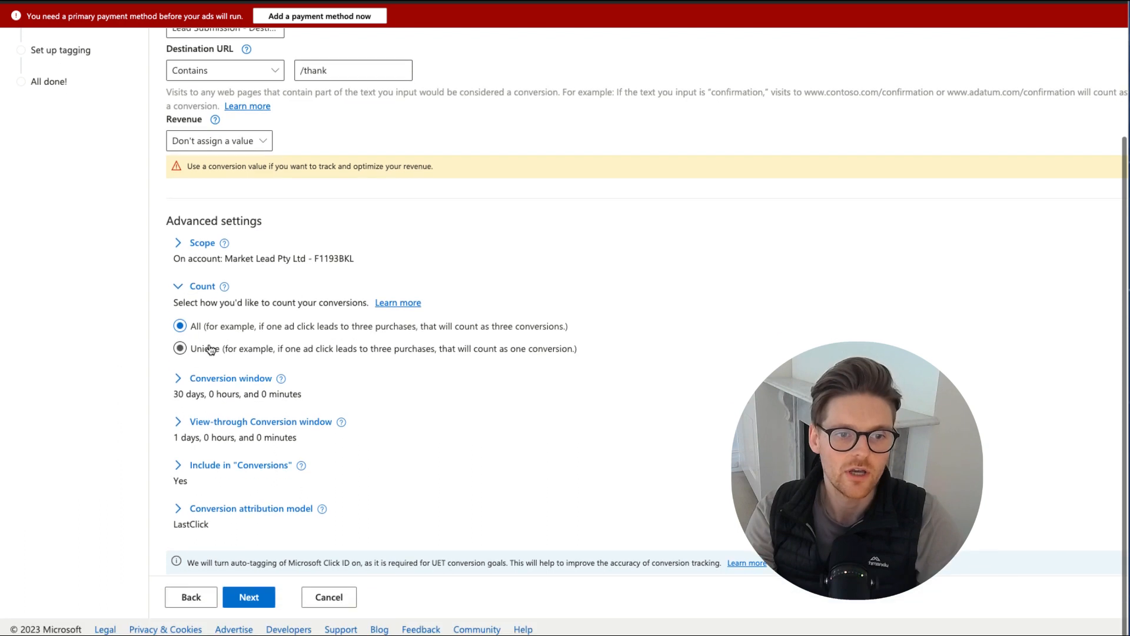
{"action": "left_click", "coordinate": [178, 348]}
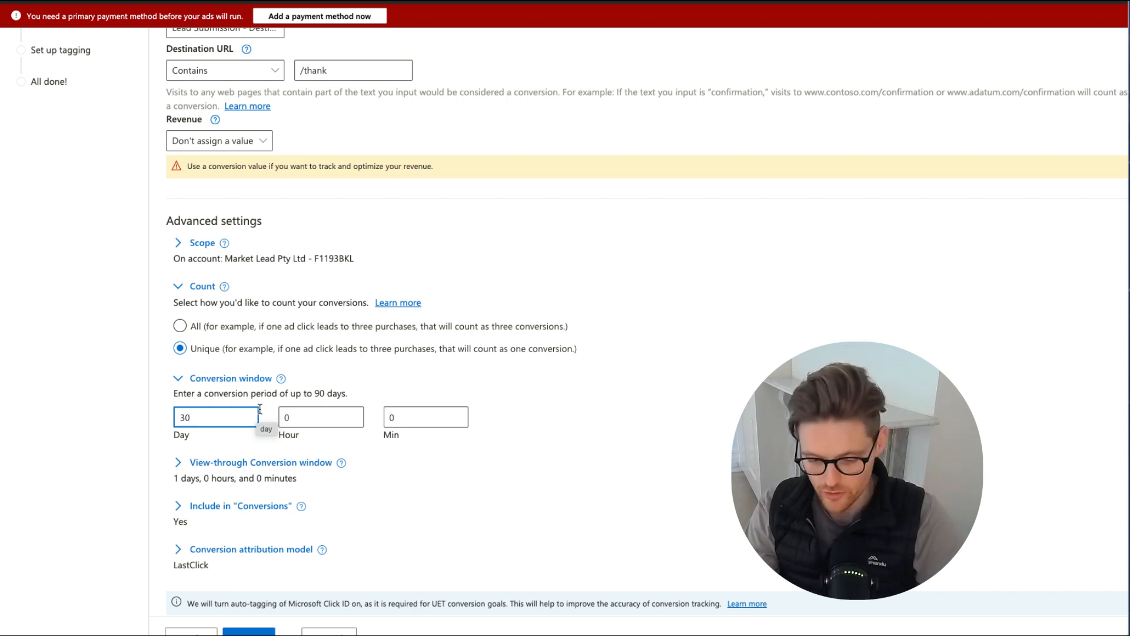
Step: Set a 90-day conversion window with LastClick attribution and proceed to tagging setup
{"action": "type", "text": "90"}
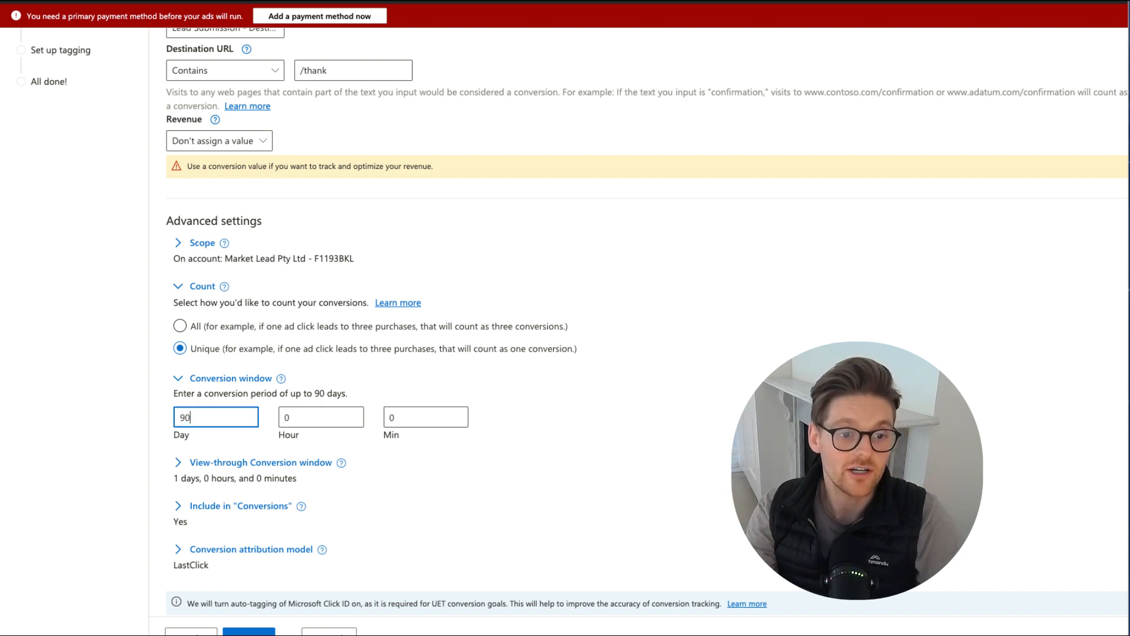
{"action": "scroll", "scroll_direction": "down", "scroll_amount": 3}
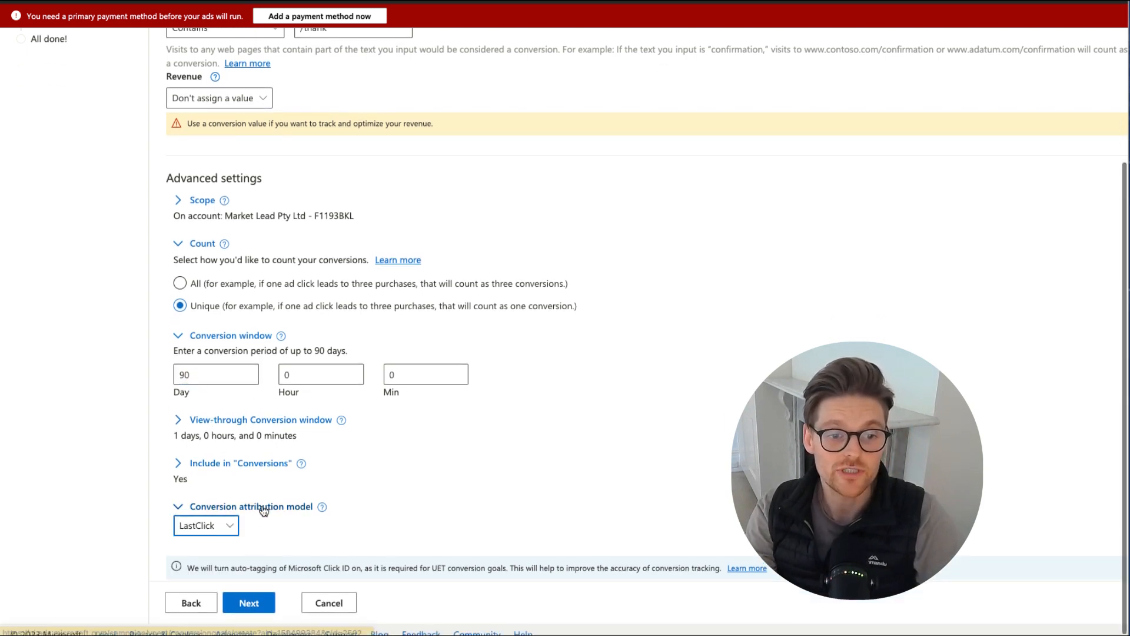
{"action": "left_click", "coordinate": [205, 520]}
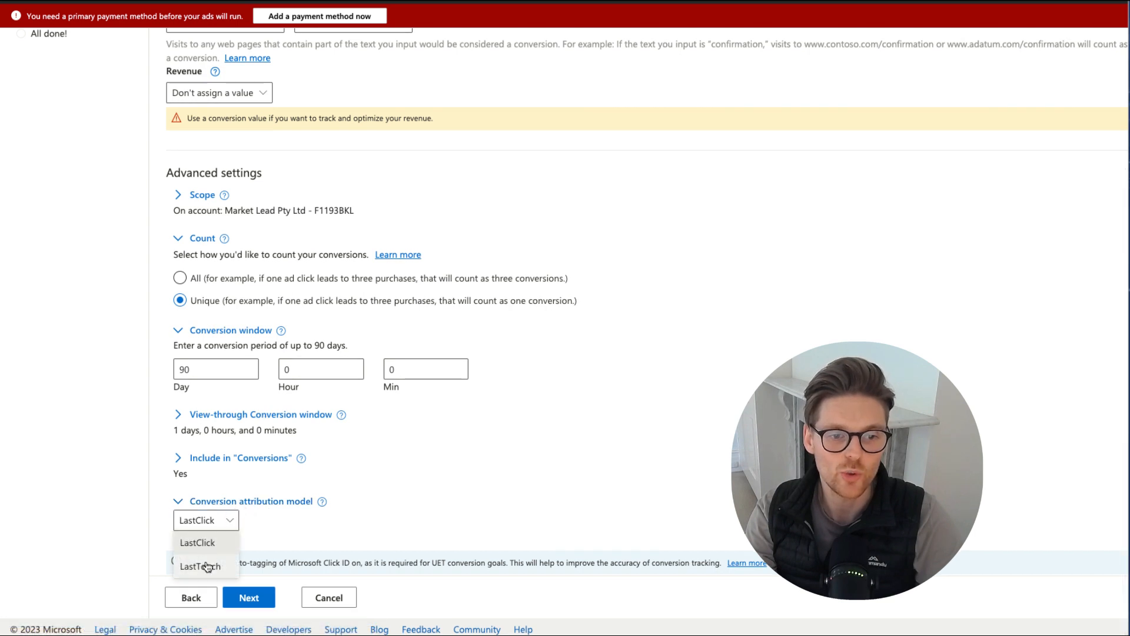
{"action": "left_click", "coordinate": [200, 566]}
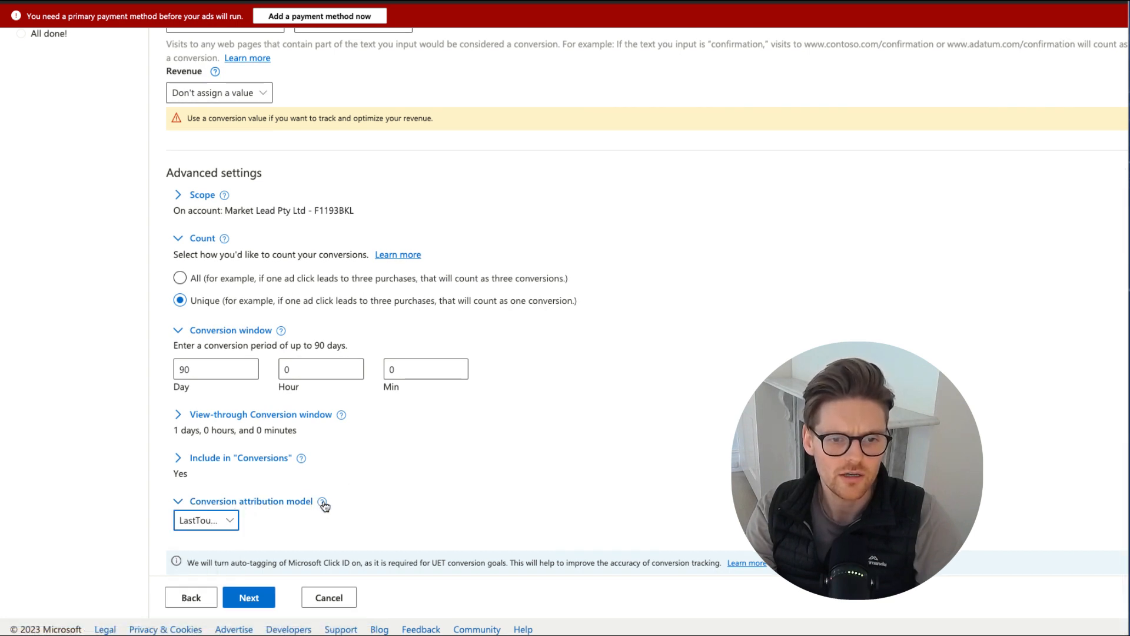
{"action": "left_click", "coordinate": [321, 502]}
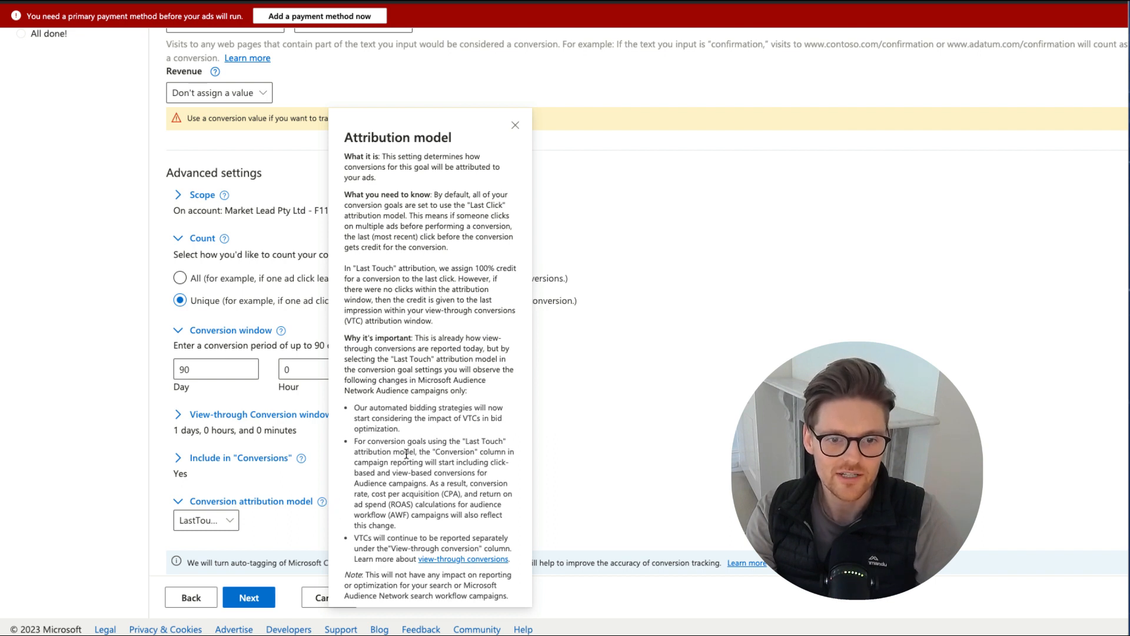
{"action": "left_click", "coordinate": [206, 521]}
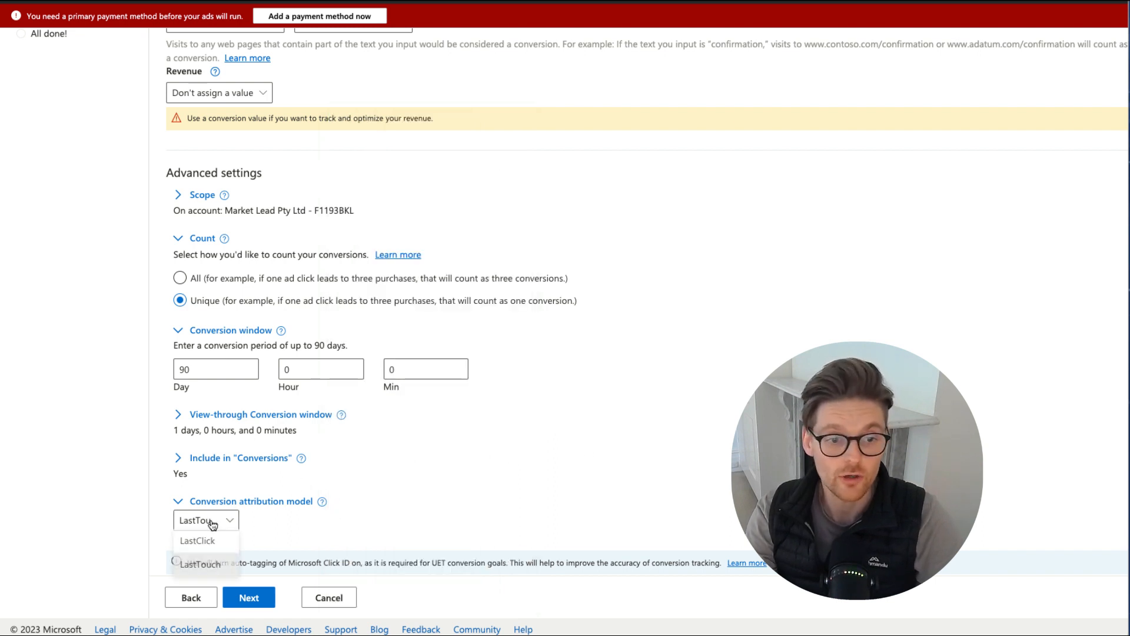
{"action": "left_click", "coordinate": [198, 540]}
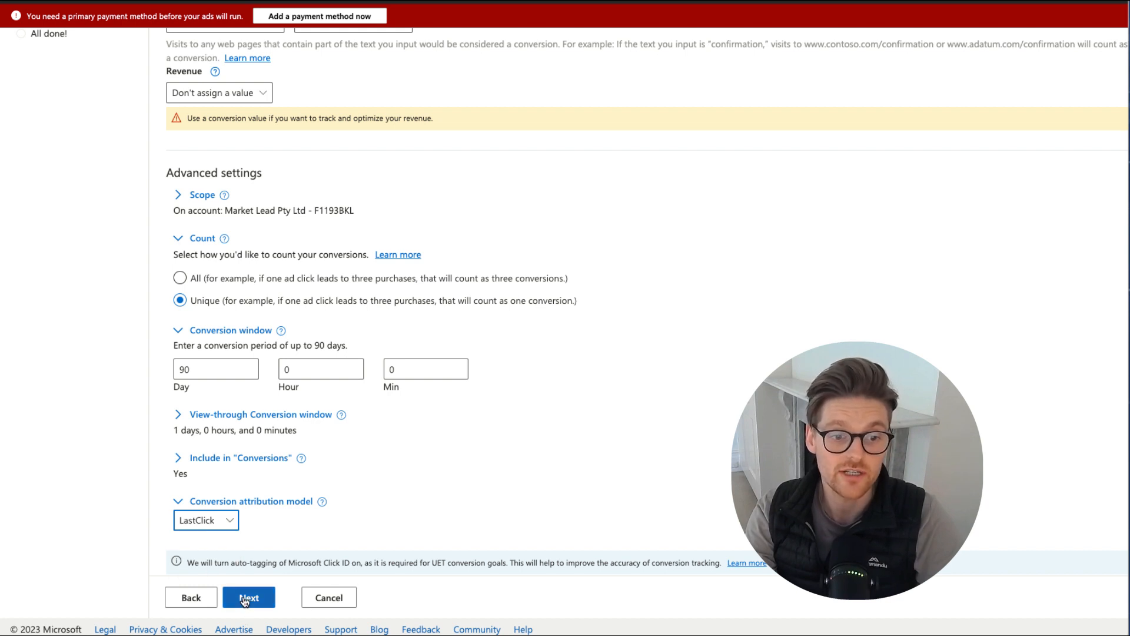
{"action": "left_click", "coordinate": [248, 597]}
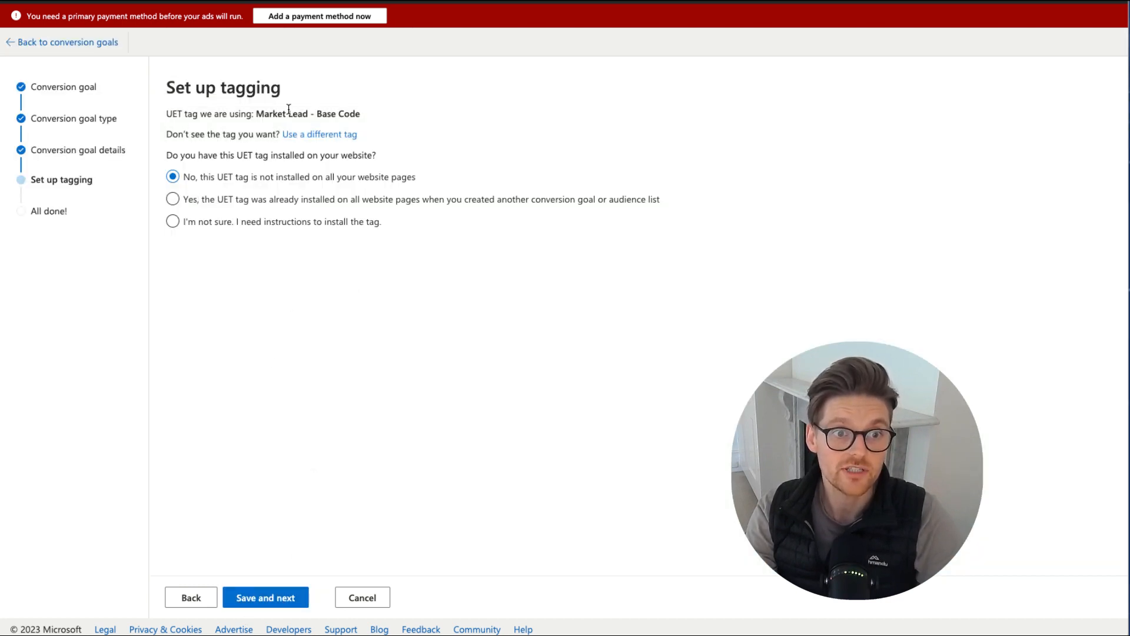
{"action": "mouse_move", "coordinate": [203, 300]}
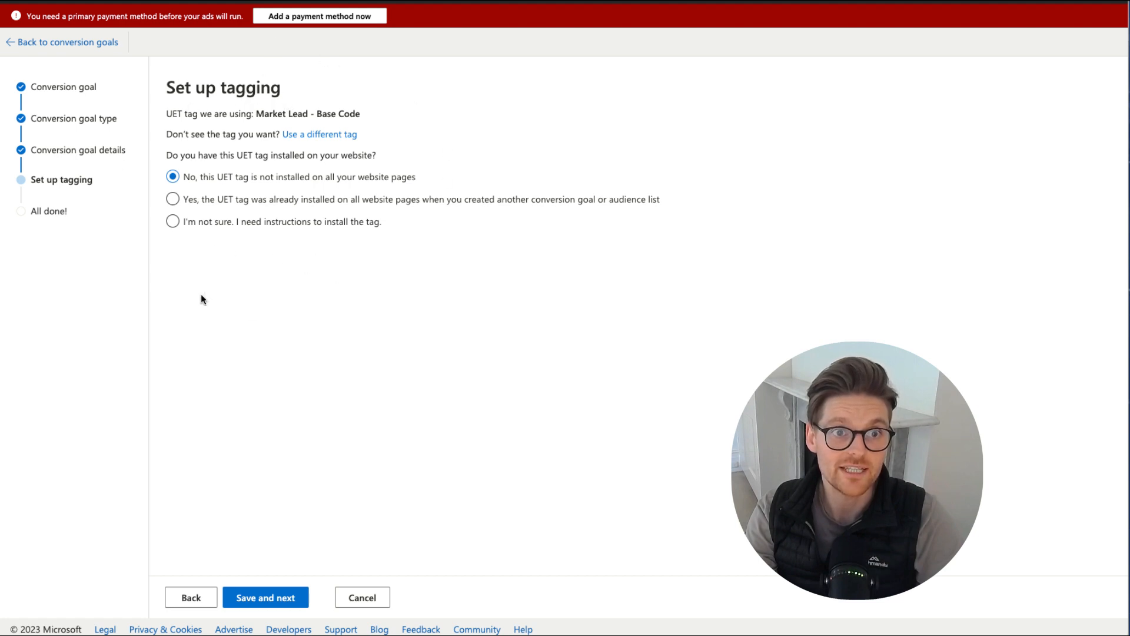
Step: Confirm the UET tag is already installed, then save and finish the goal
{"action": "left_click", "coordinate": [172, 221]}
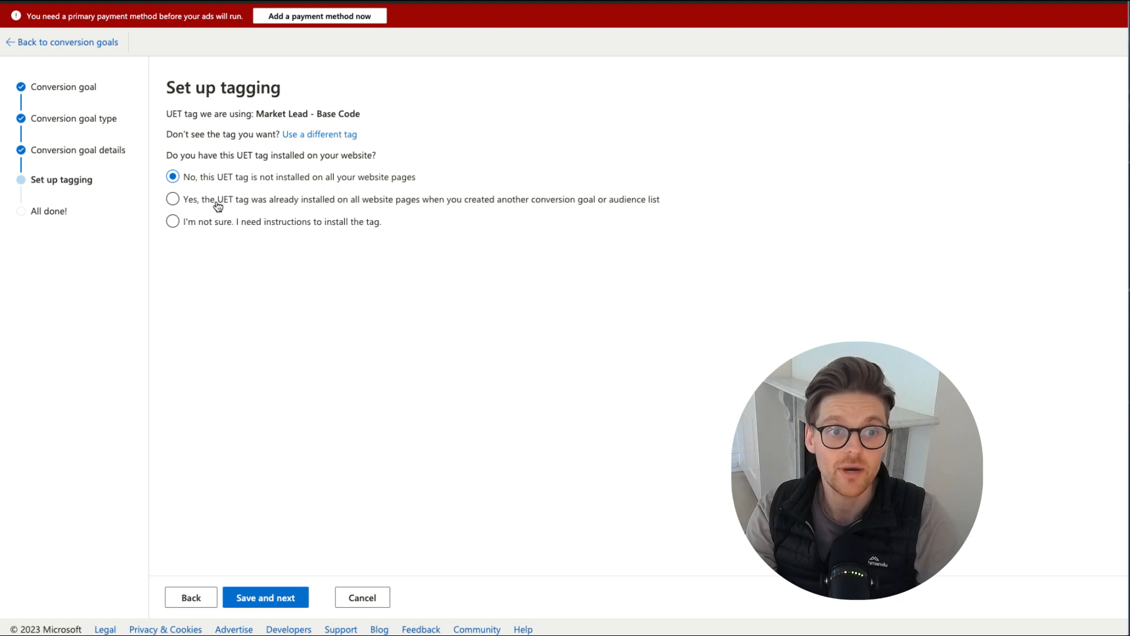
{"action": "left_click", "coordinate": [172, 199]}
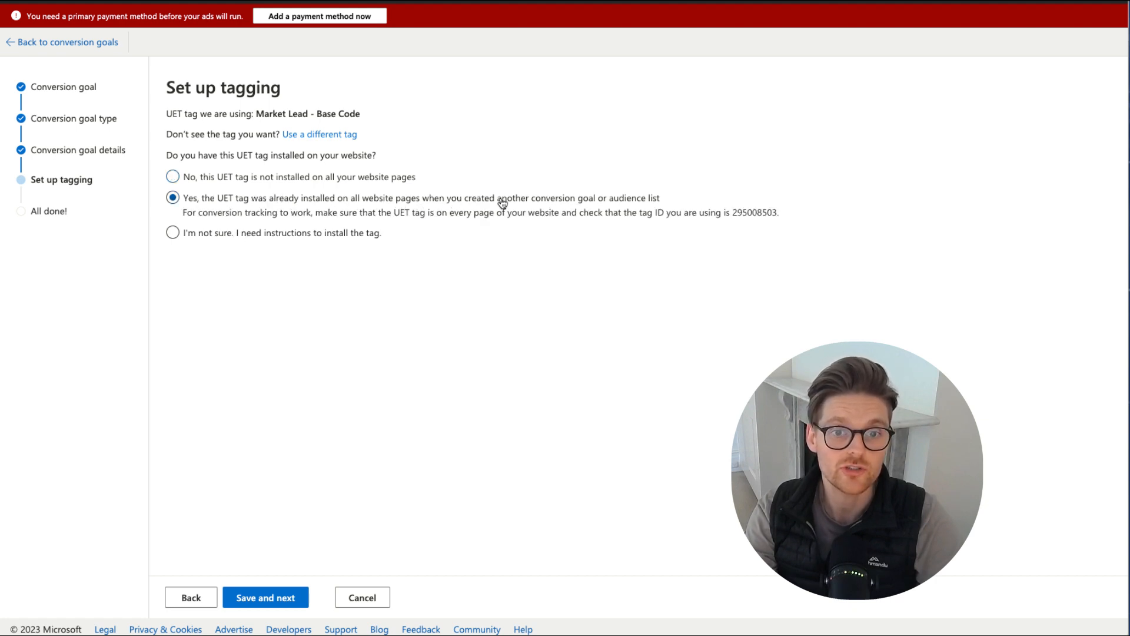
{"action": "left_click", "coordinate": [266, 597]}
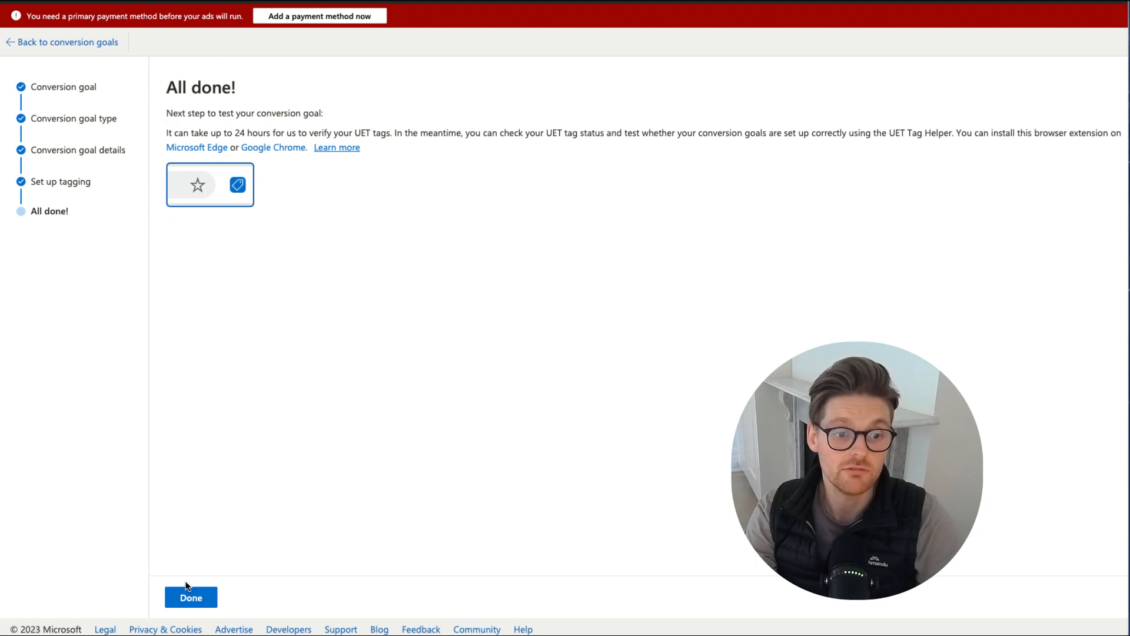
{"action": "left_click", "coordinate": [192, 597]}
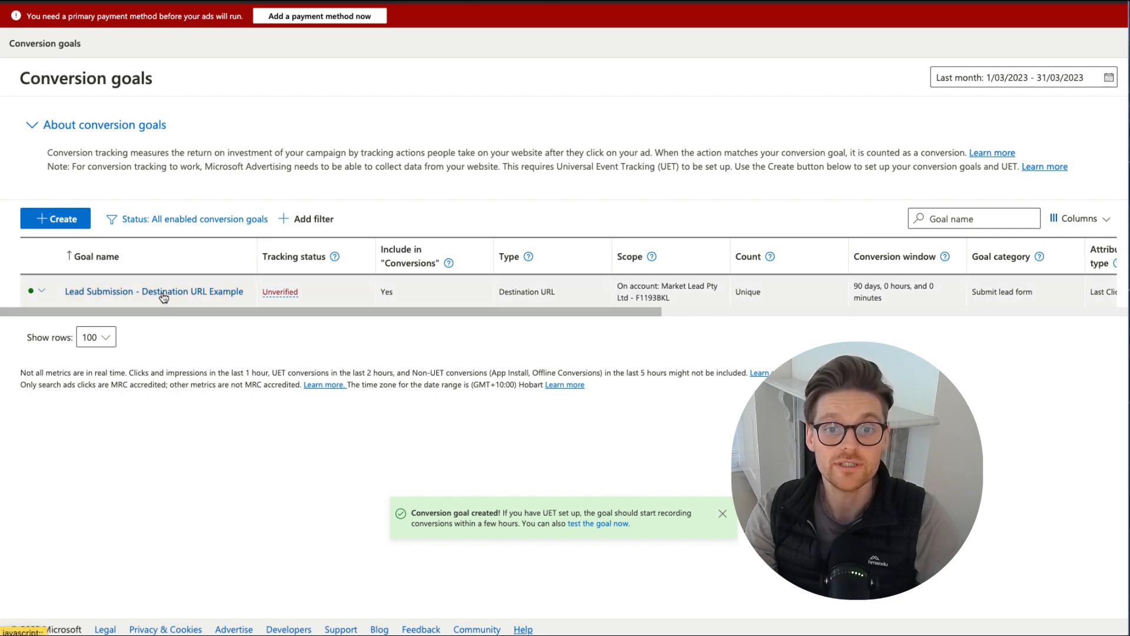
Step: Scroll the Conversion goals table right to review the new goal's columns
{"action": "scroll", "scroll_direction": "right", "scroll_amount": 3}
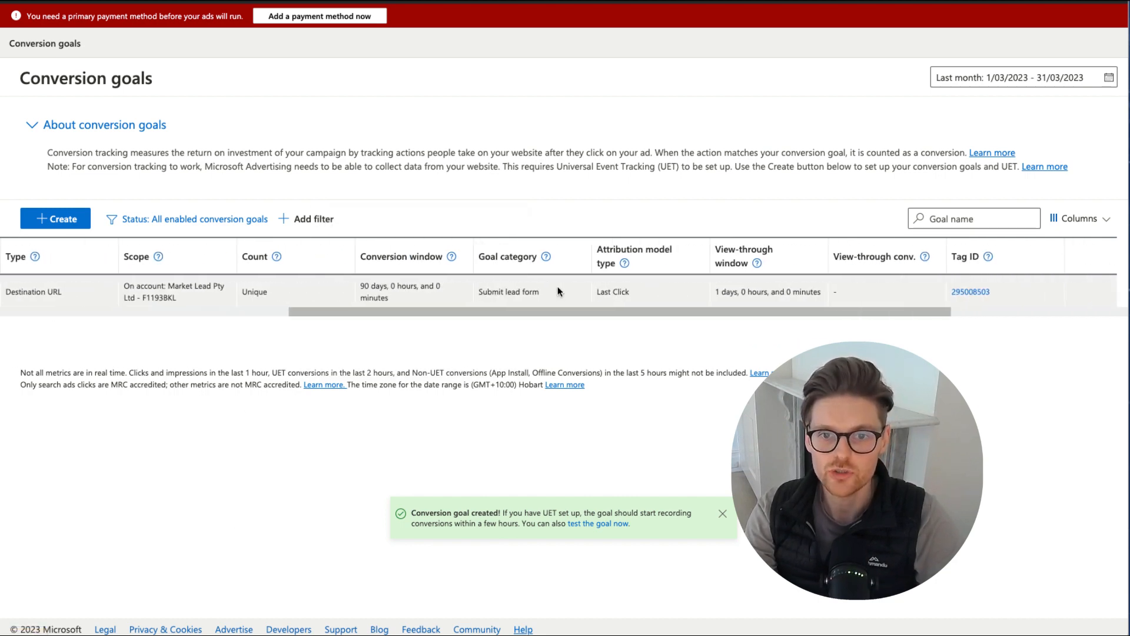
{"action": "scroll", "scroll_direction": "right", "scroll_amount": 3}
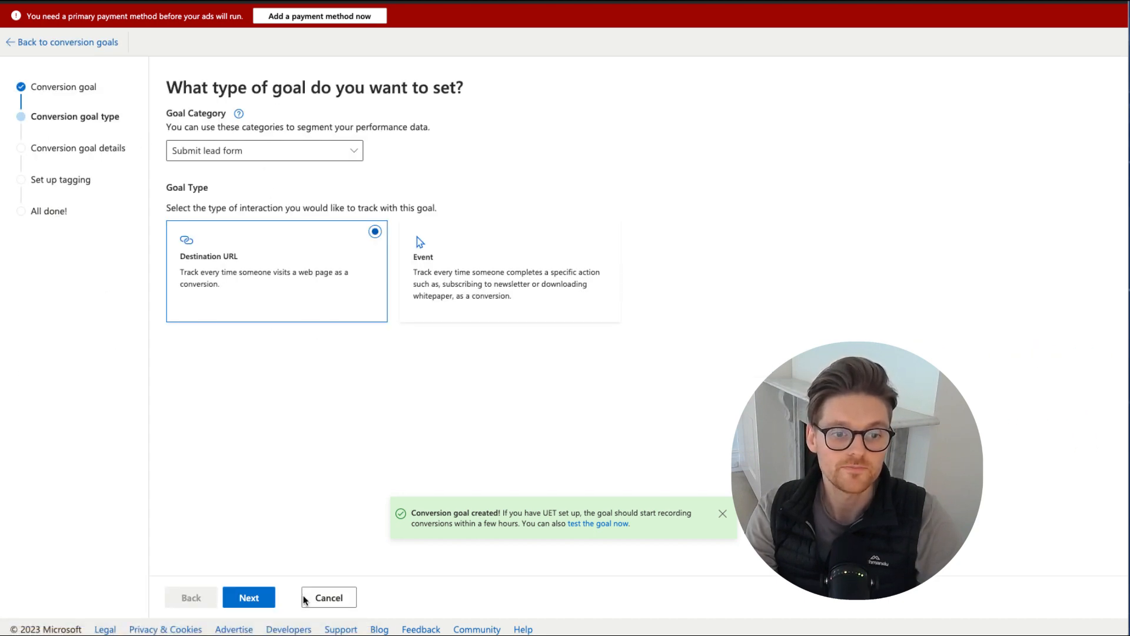
Step: View the saved goal's details, then go back to the Conversion goals list
{"action": "left_click", "coordinate": [248, 597]}
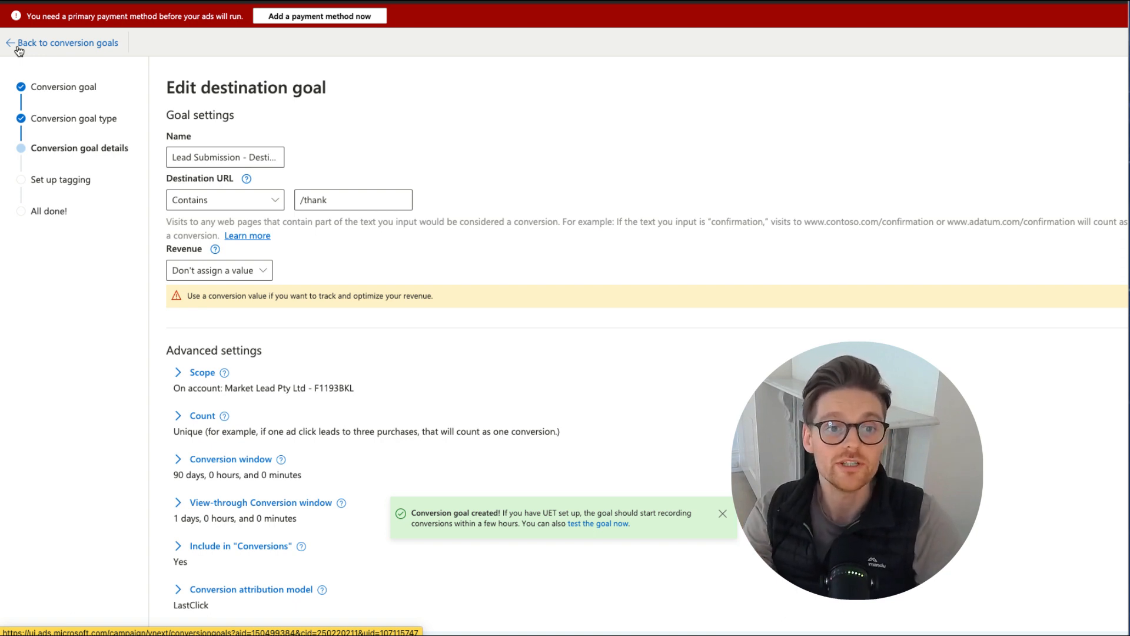
{"action": "left_click", "coordinate": [65, 42]}
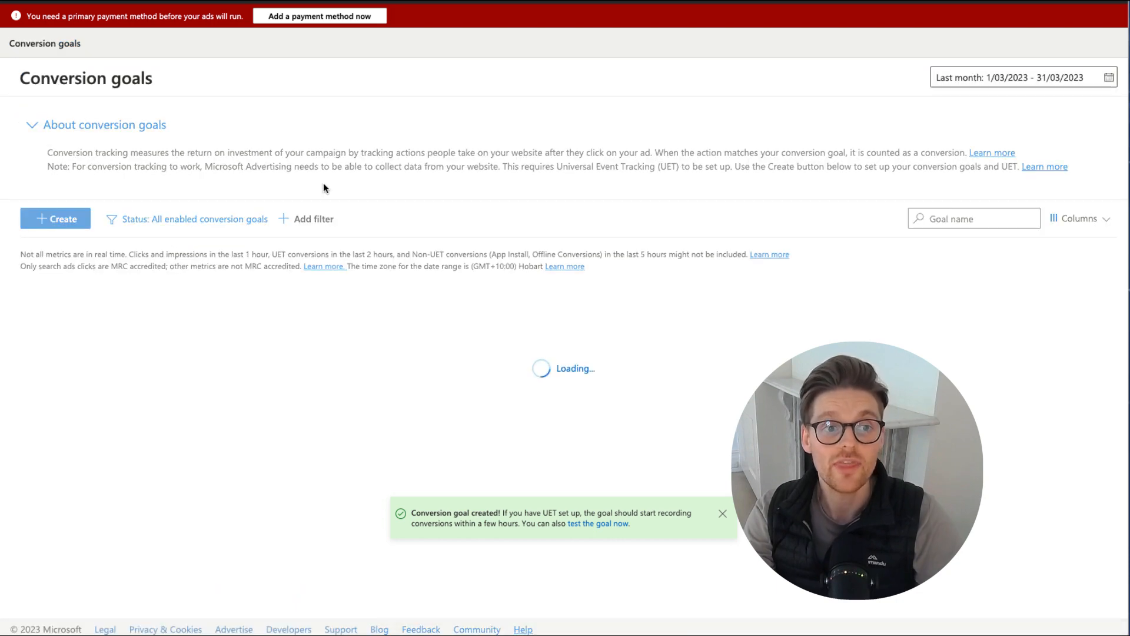